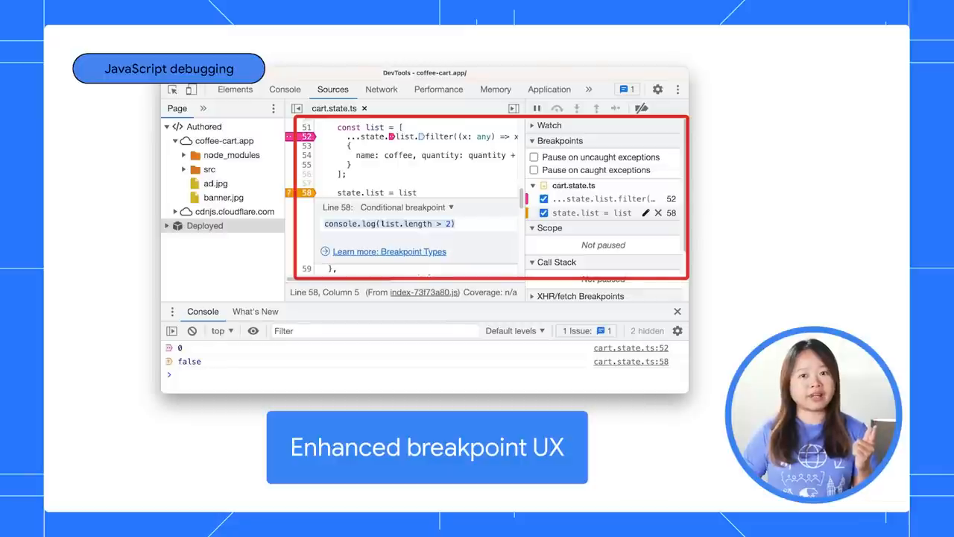
# Add the node_modules folder to the ignore list from its context menu
pyautogui.rightClick(232, 155)
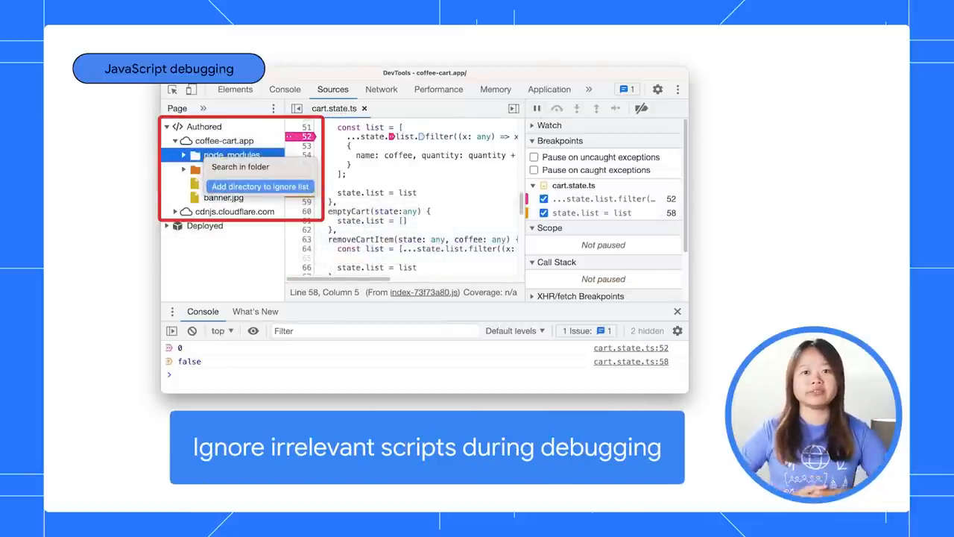
pyautogui.click(260, 186)
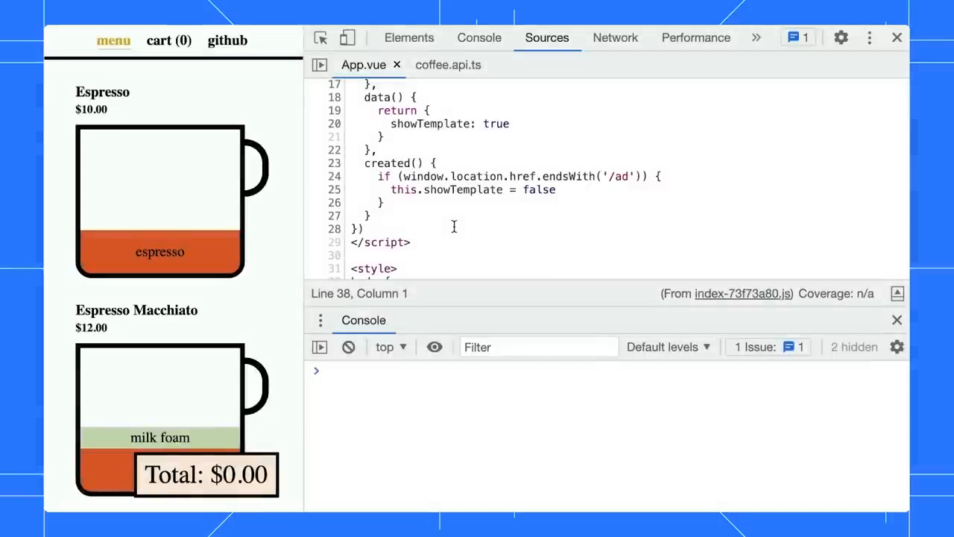
# Add a logpoint on line 24 of App.vue, where the ad URL is checked
pyautogui.doubleClick(447, 176)
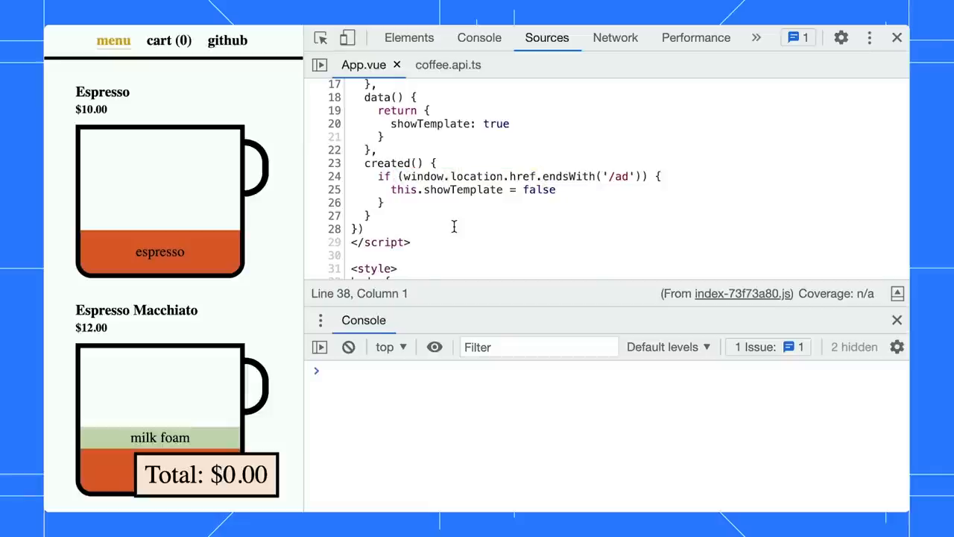
pyautogui.rightClick(334, 176)
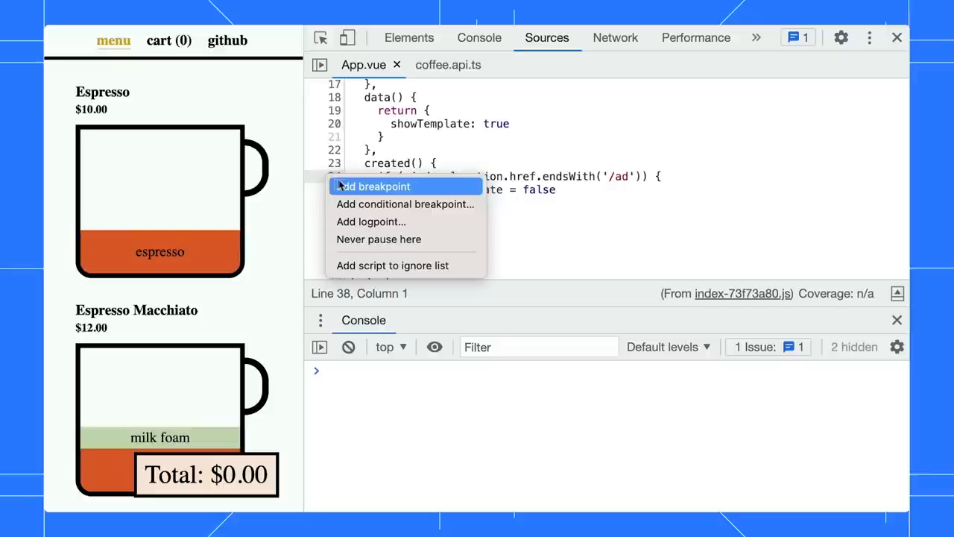
pyautogui.click(370, 222)
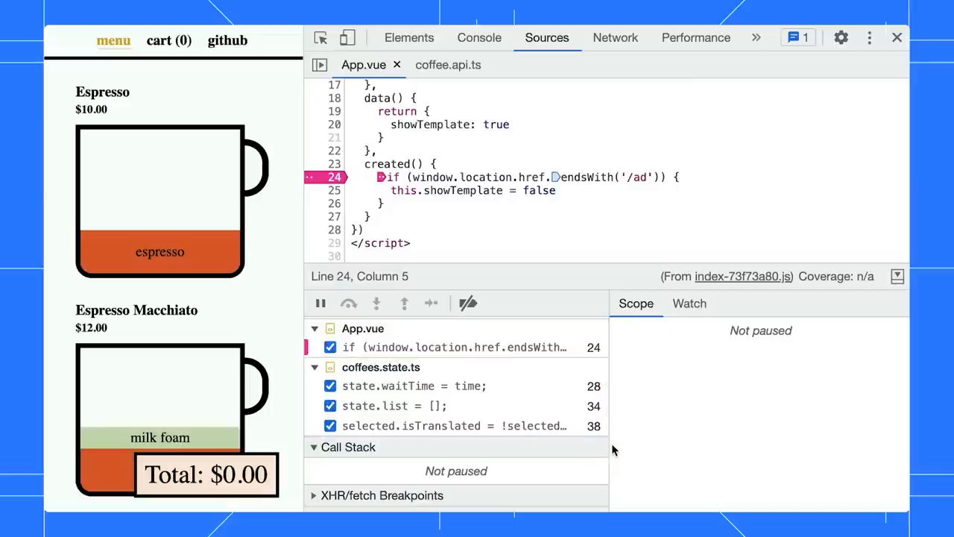
pyautogui.moveTo(522, 371)
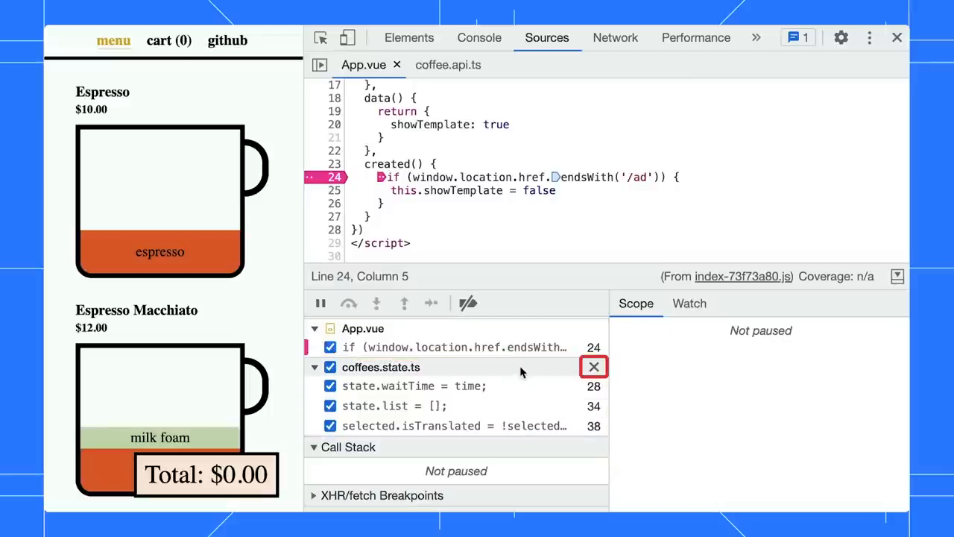
pyautogui.moveTo(513, 369)
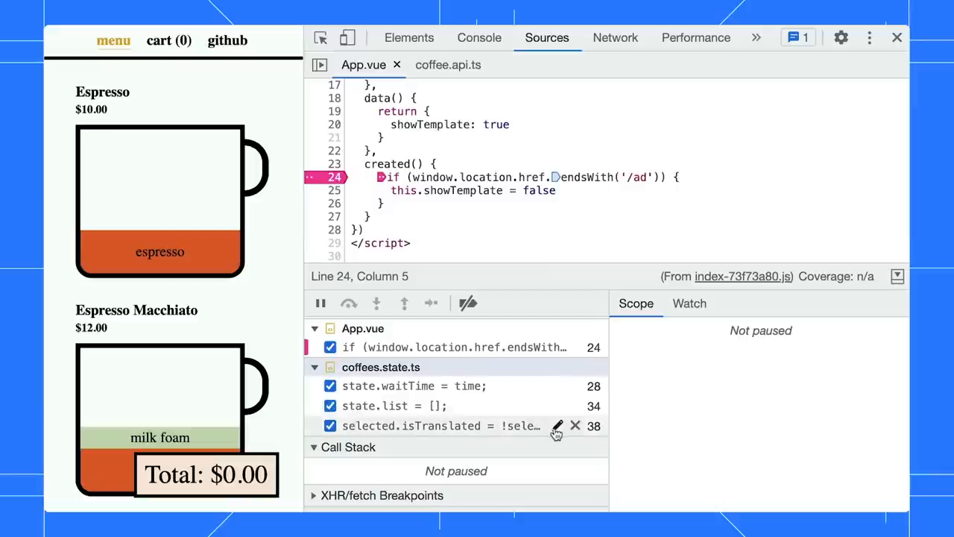
# Set the line 38 breakpoint condition to !selected.isTranslated
pyautogui.click(557, 425)
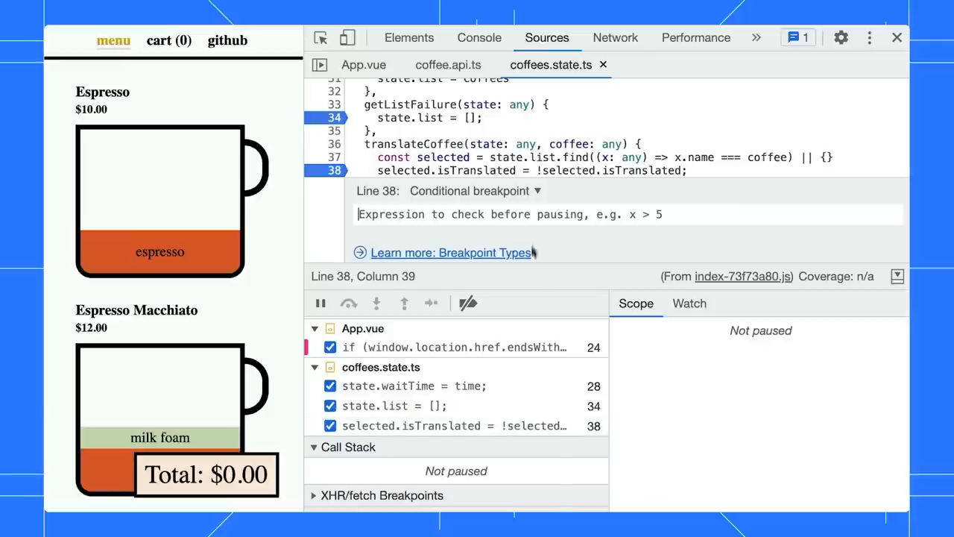
pyautogui.write('!selected.isTranslated')
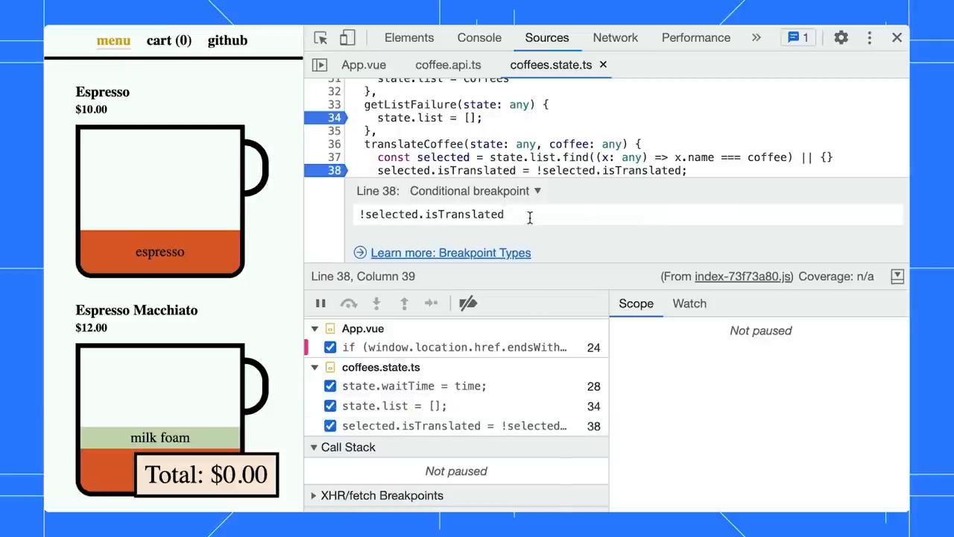
pyautogui.press('Enter')
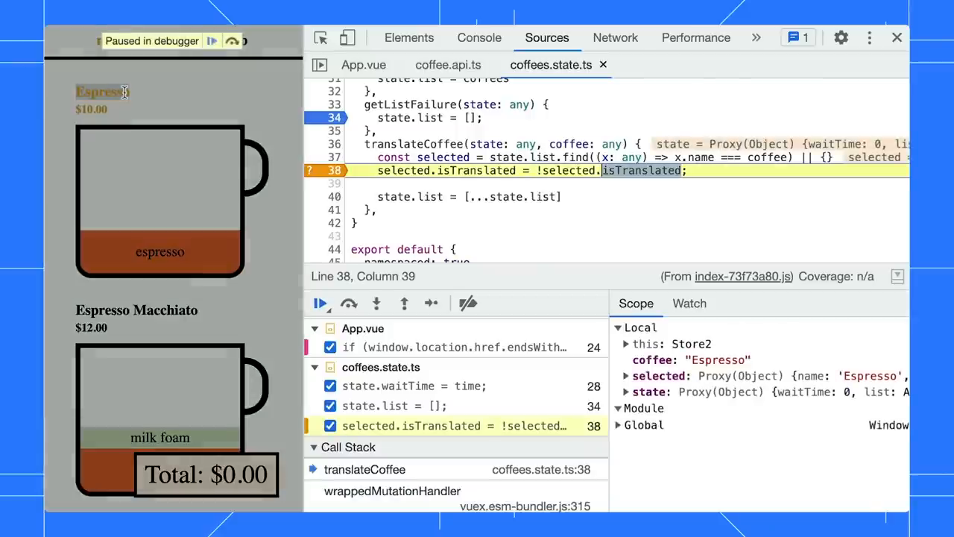
# Enlarge the debugger panes and scroll through the full paused call stack
pyautogui.click(643, 408)
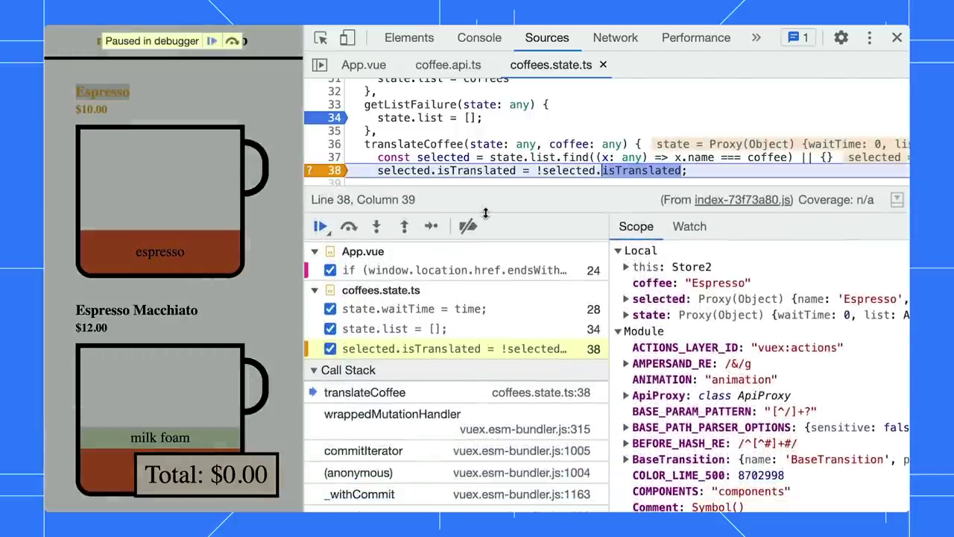
pyautogui.scroll(-3)
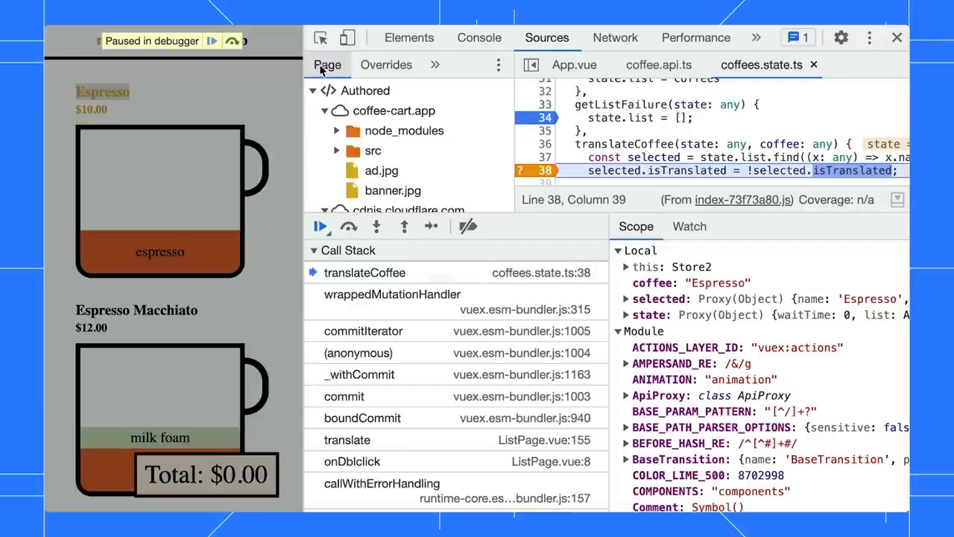
# Ignore-list node_modules from the Page tree and enable Show ignore-listed frames
pyautogui.rightClick(405, 131)
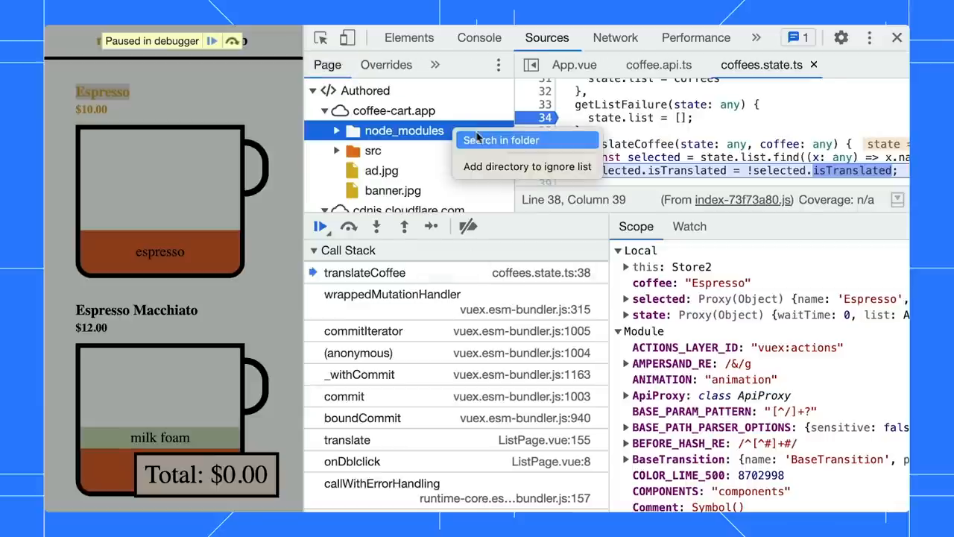
pyautogui.moveTo(481, 137)
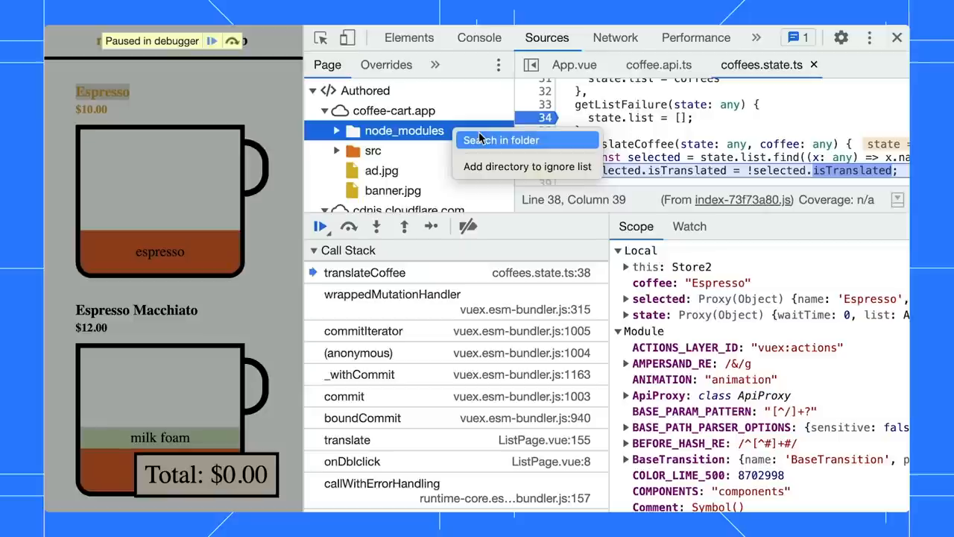
pyautogui.moveTo(527, 166)
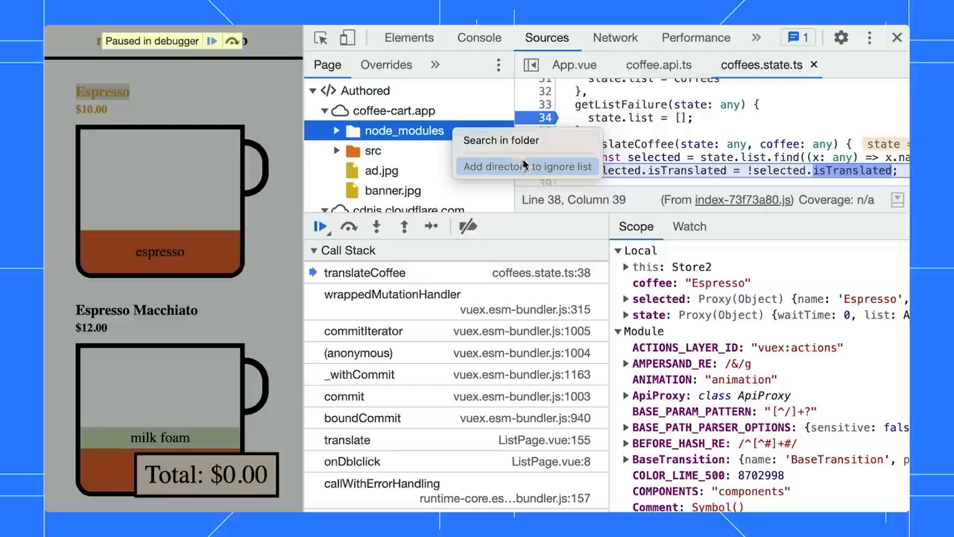
pyautogui.click(526, 166)
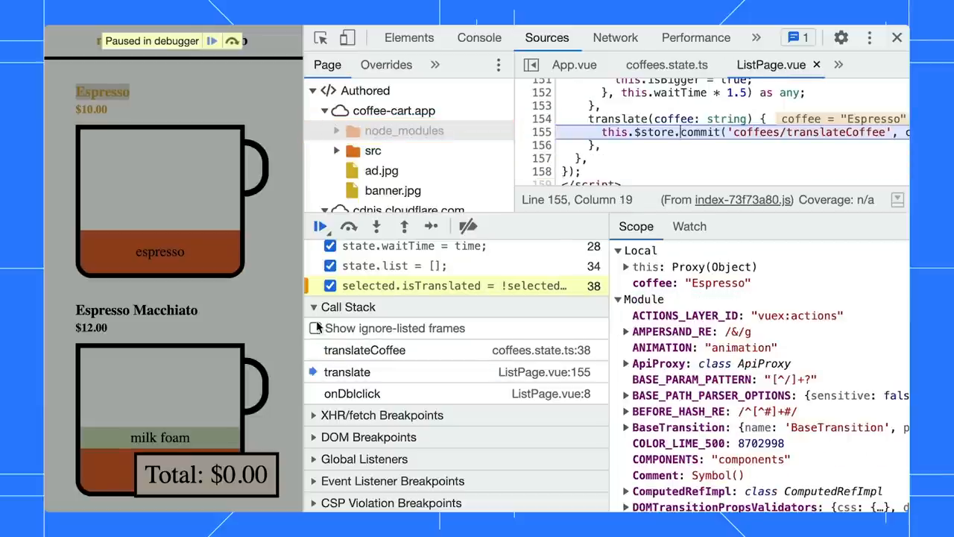
pyautogui.click(315, 328)
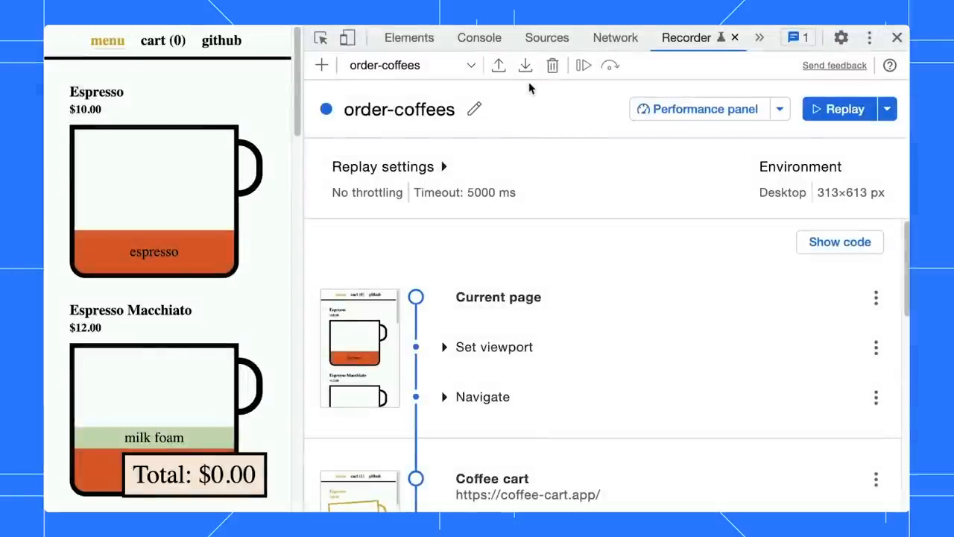
# Open the order-coffees recording's export options and show its JSON code view
pyautogui.click(498, 65)
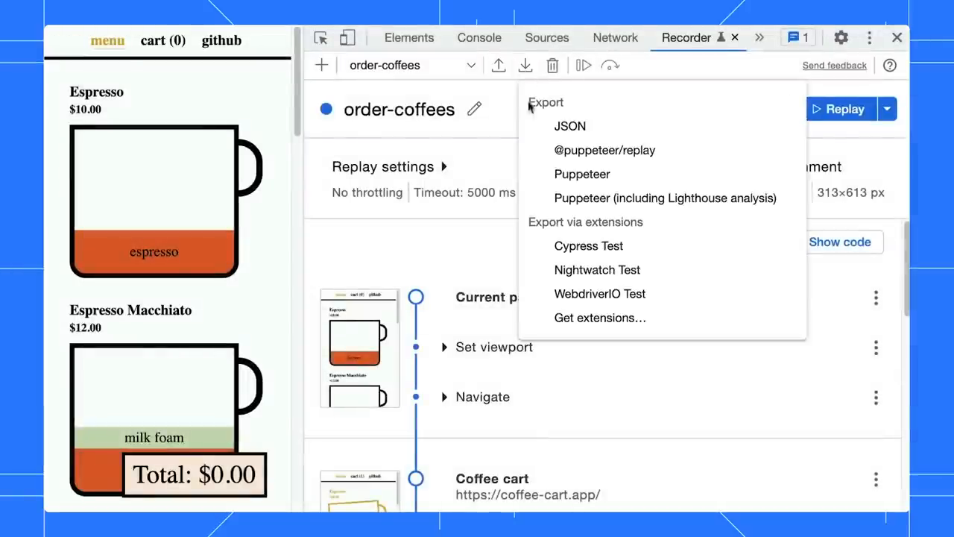
pyautogui.moveTo(664, 197)
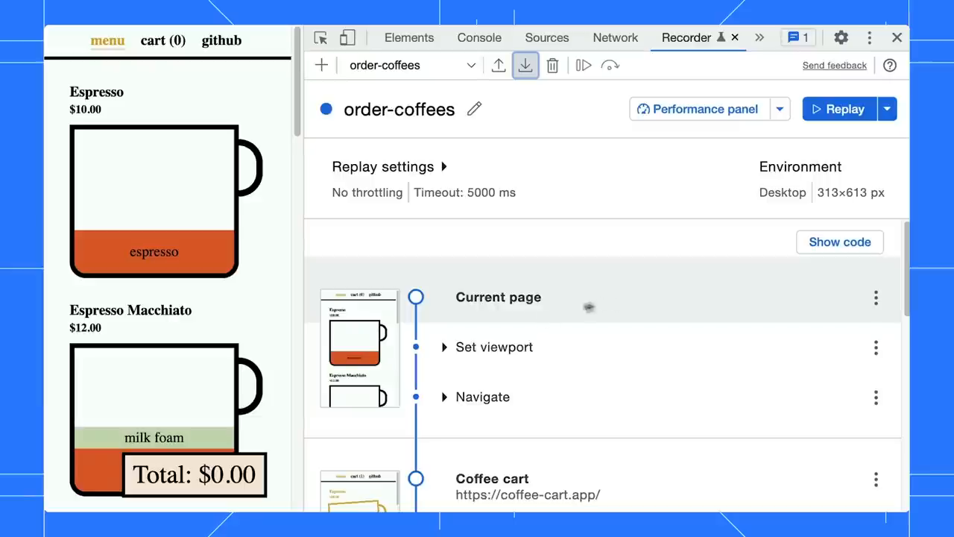
pyautogui.click(839, 242)
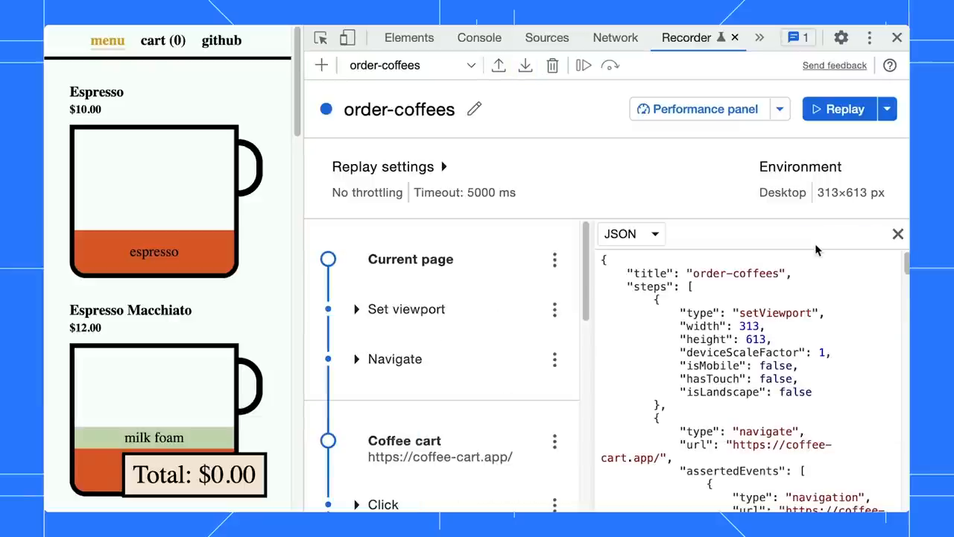
# Show the recording as Nightwatch Test code, highlight a step's code, and view shortcuts
pyautogui.click(630, 233)
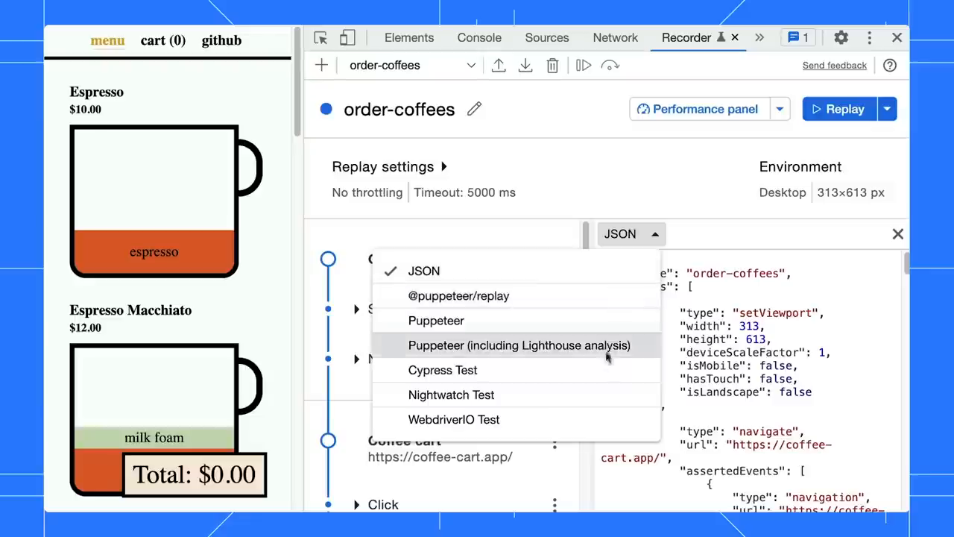
pyautogui.click(451, 395)
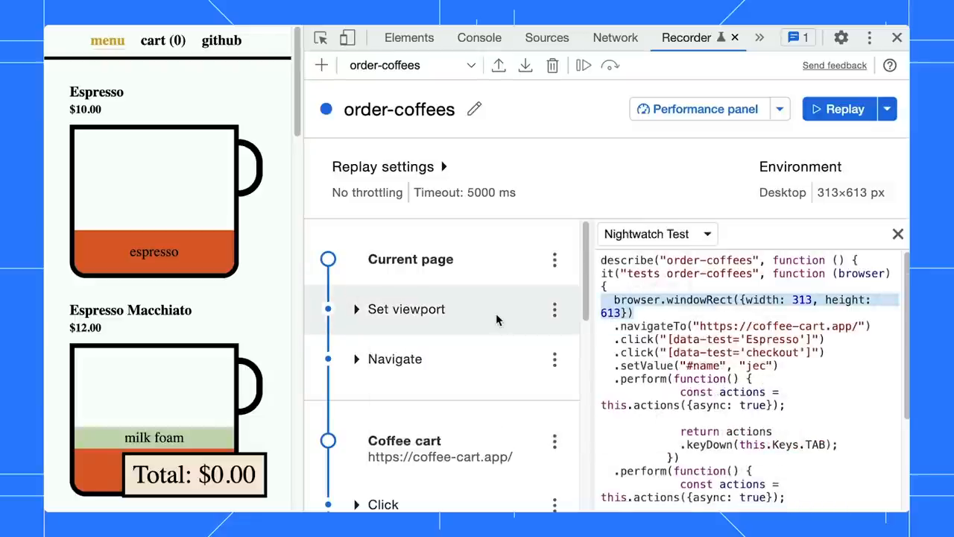
pyautogui.scroll(-3)
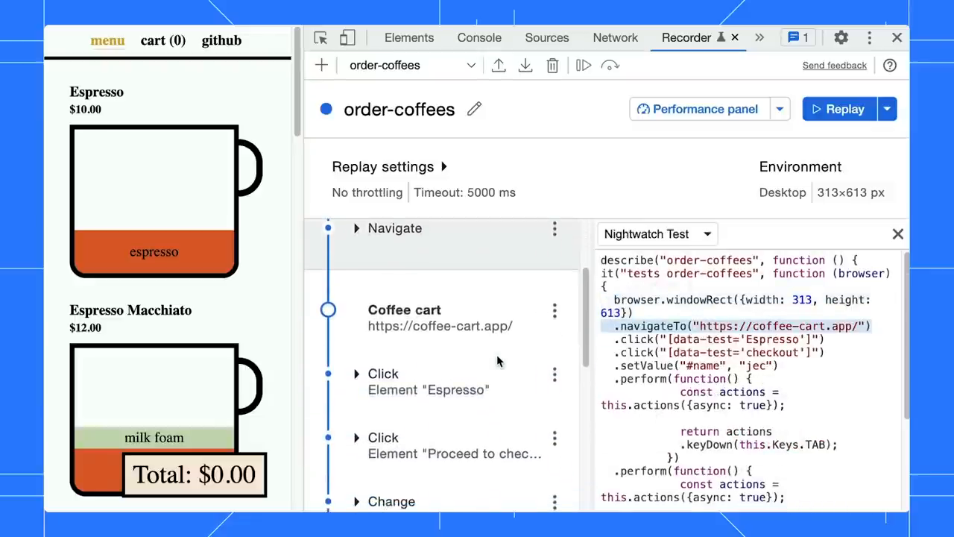
pyautogui.click(448, 445)
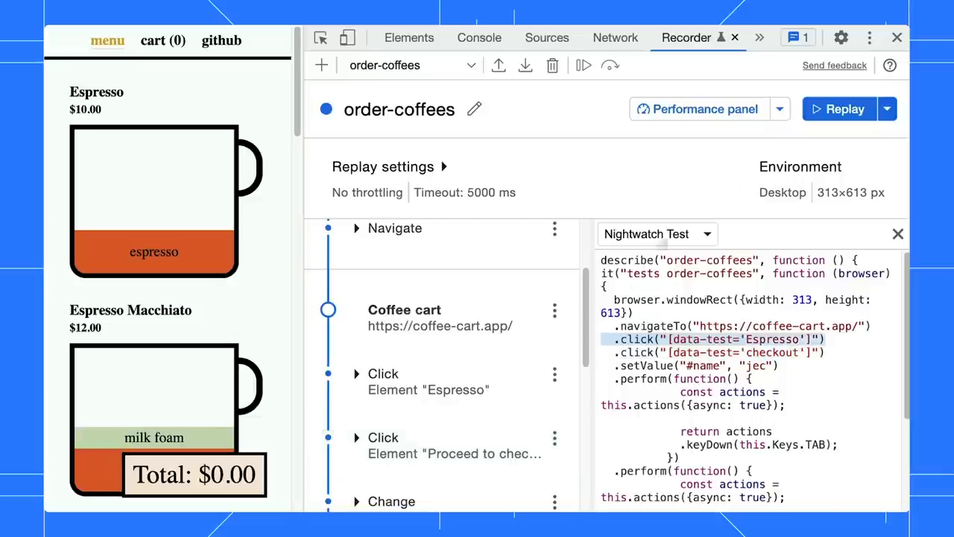
pyautogui.click(889, 66)
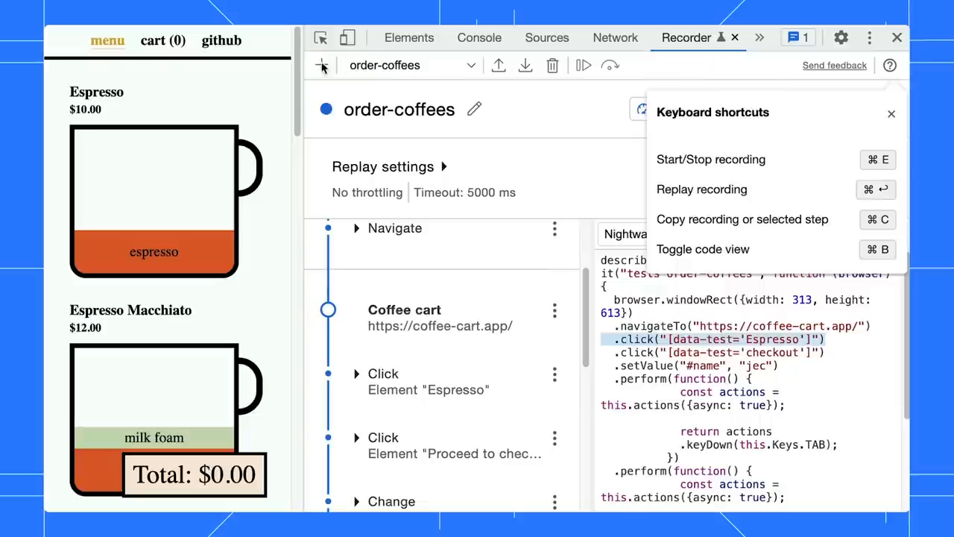
# Create a new recording with only CSS selectors enabled and start recording
pyautogui.click(321, 65)
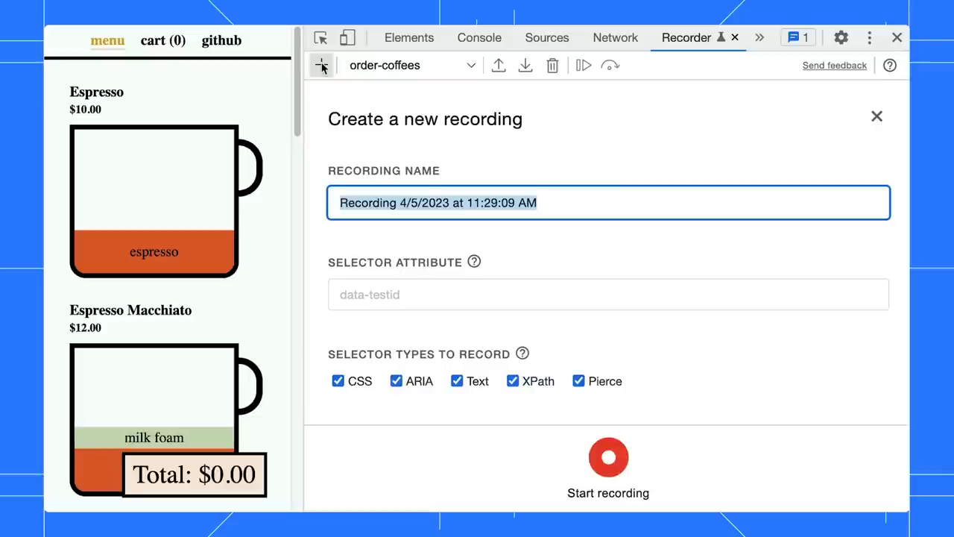
pyautogui.click(396, 380)
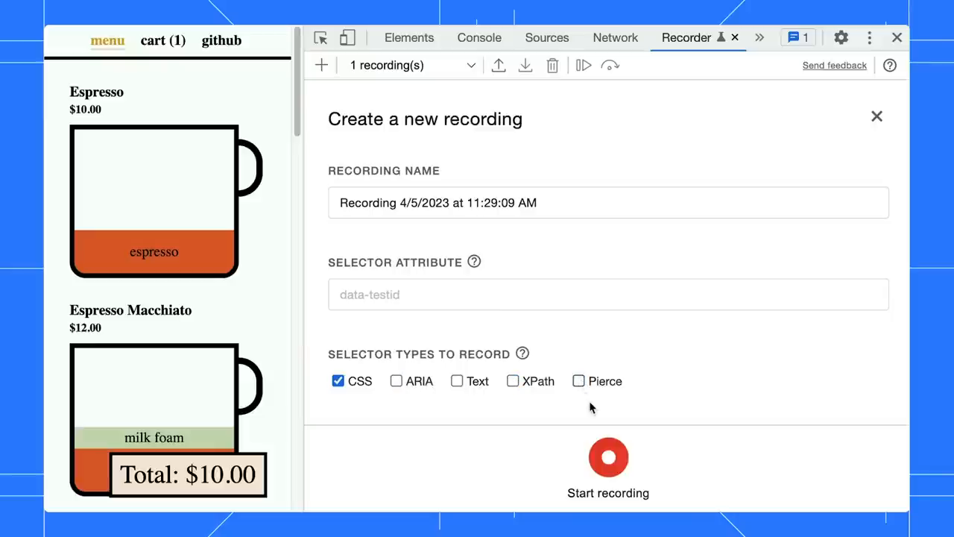
pyautogui.moveTo(603, 434)
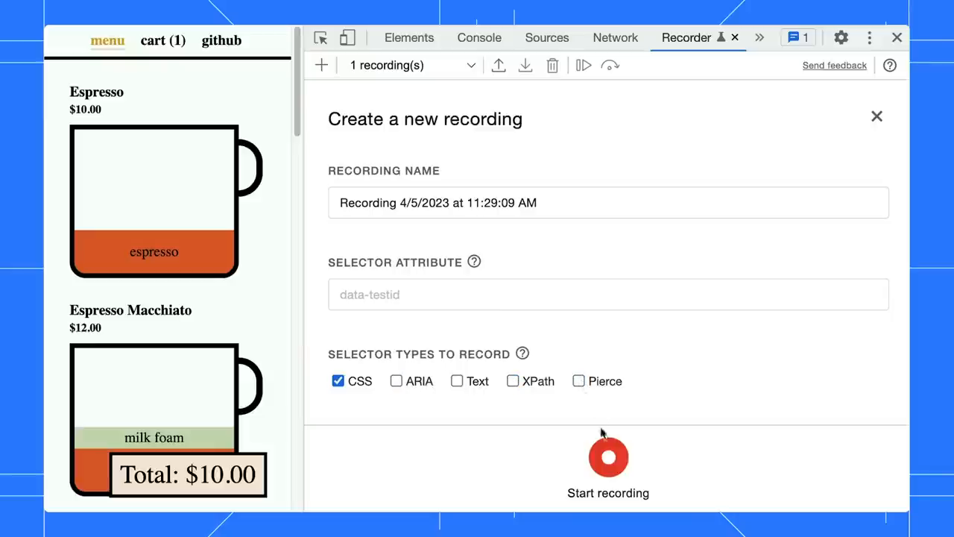
pyautogui.click(608, 456)
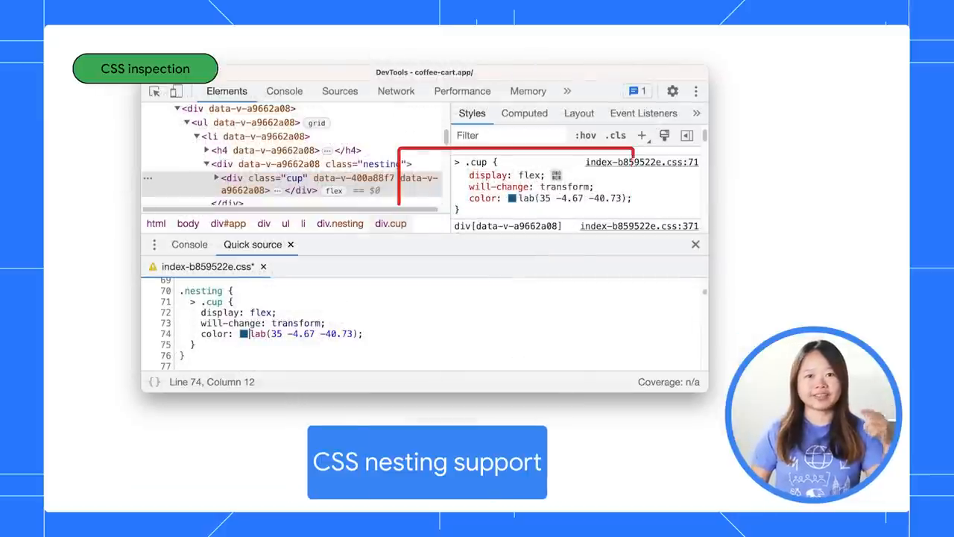
# Select the cup's milk foam element in the Elements panel
pyautogui.click(513, 197)
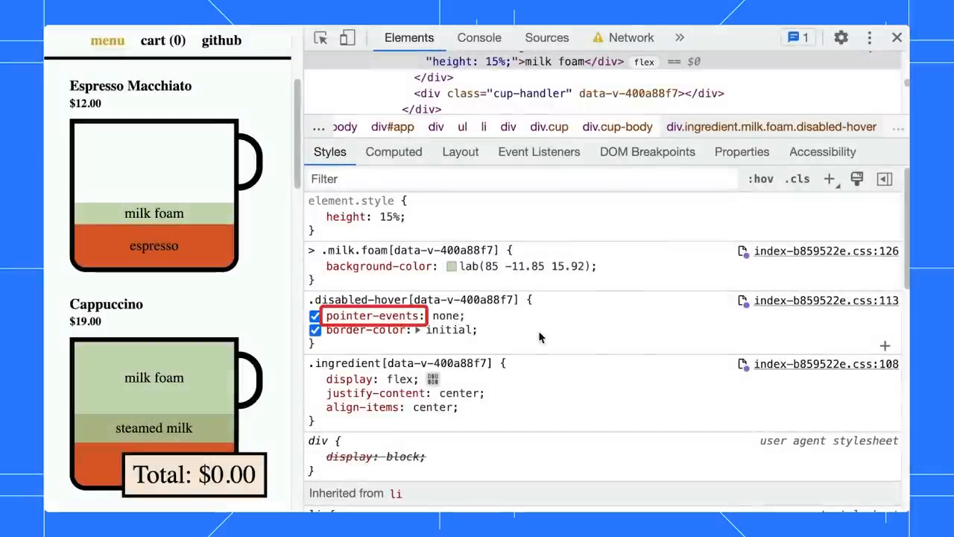
pyautogui.moveTo(375, 315)
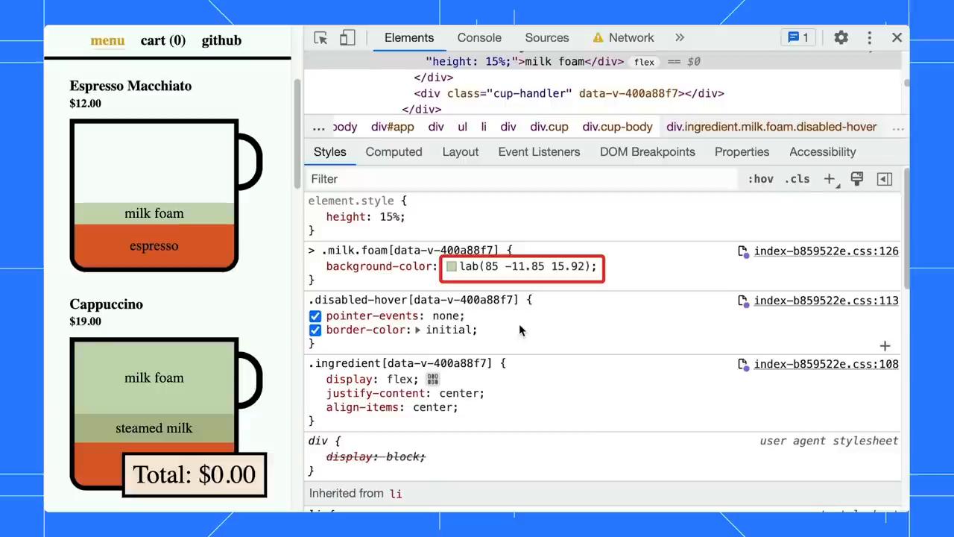
# Open the colour picker for .milk.foam's lab() background-color swatch
pyautogui.click(452, 266)
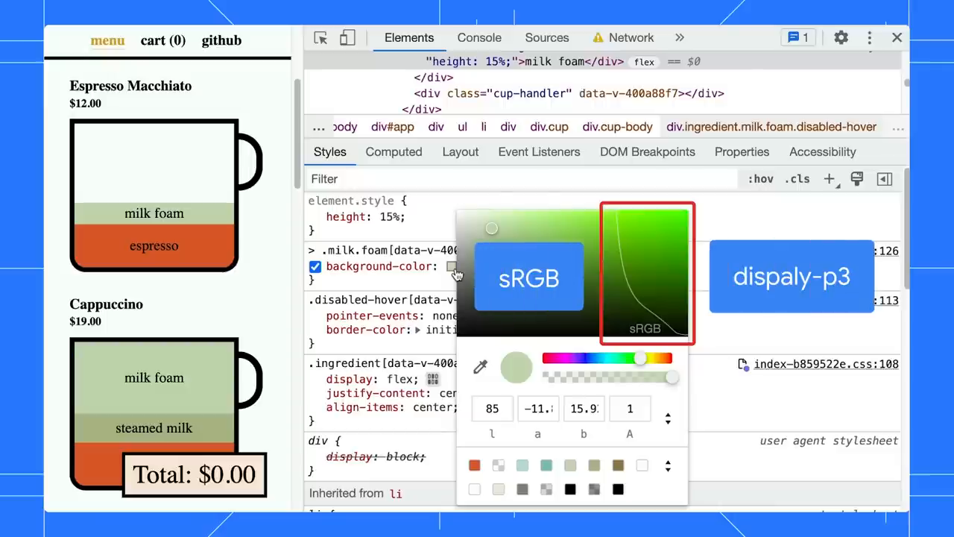
# Inspect the sRGB gamut line, dismiss the colour picker, and open the milk foam rule's stylesheet
pyautogui.click(645, 272)
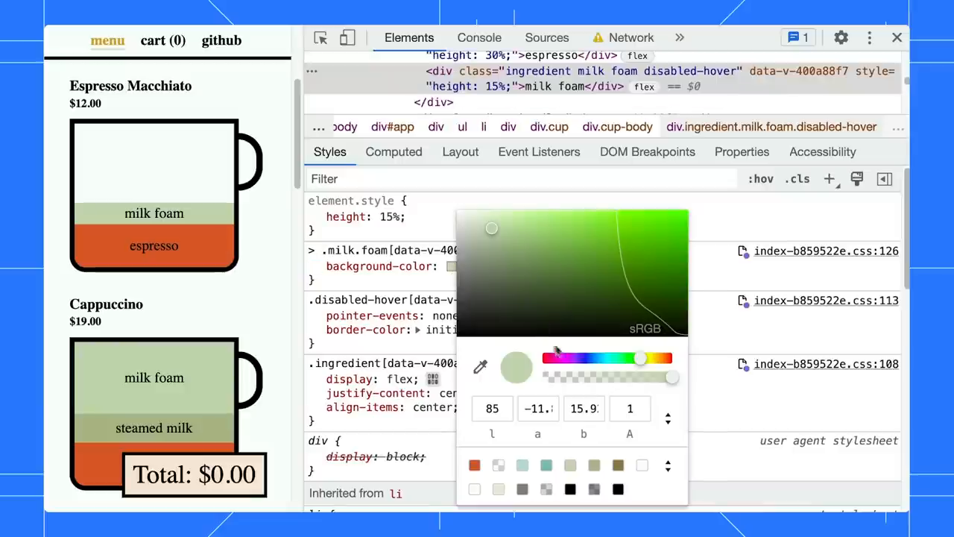
pyautogui.click(667, 418)
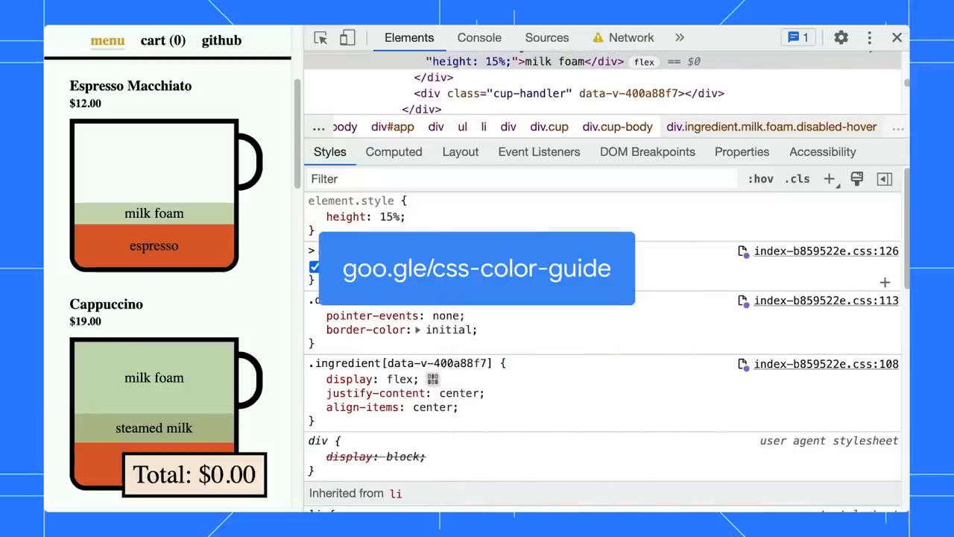
pyautogui.click(825, 251)
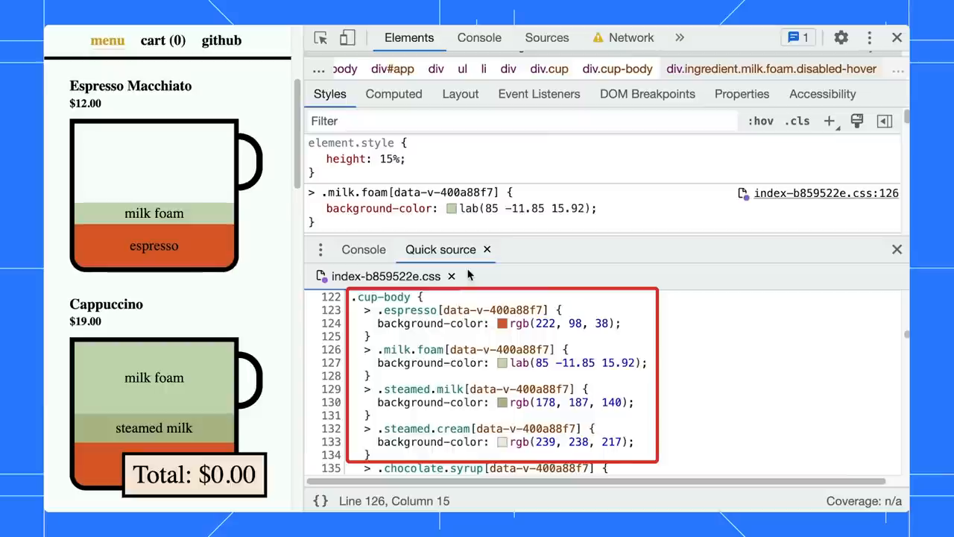
# Show index-b859522e.css at line 126 with the nested cup-body colour rules
pyautogui.click(825, 193)
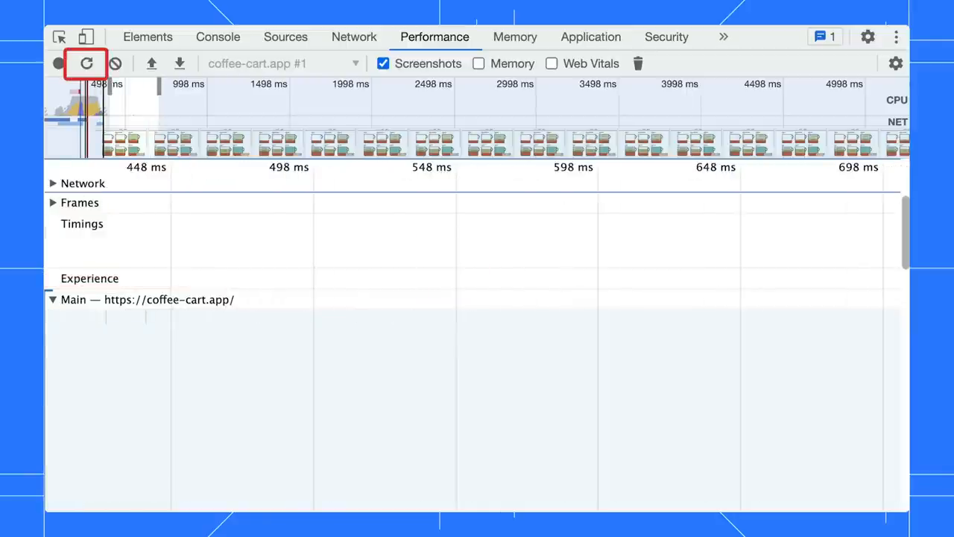
# Reload coffee-cart.app and start a Performance profile of the fresh load
pyautogui.click(86, 64)
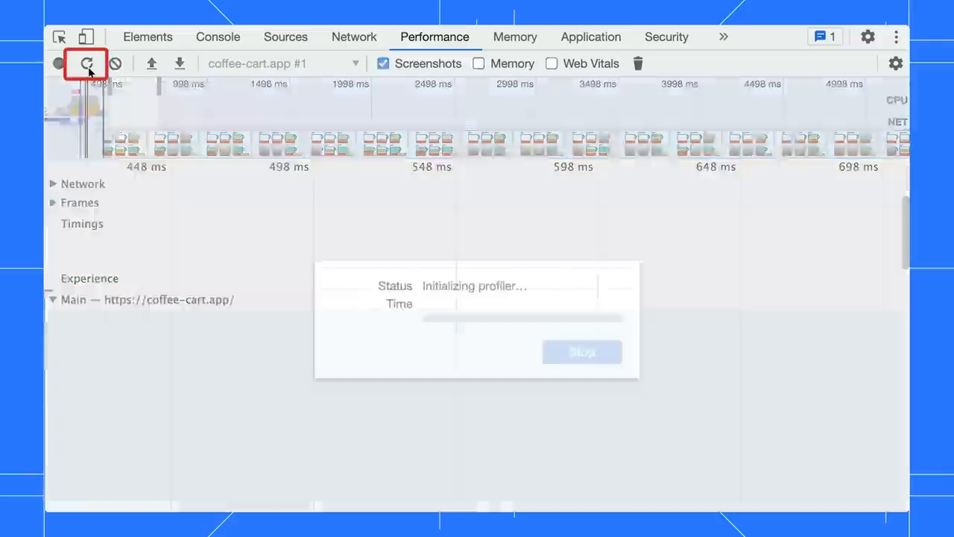
pyautogui.click(86, 63)
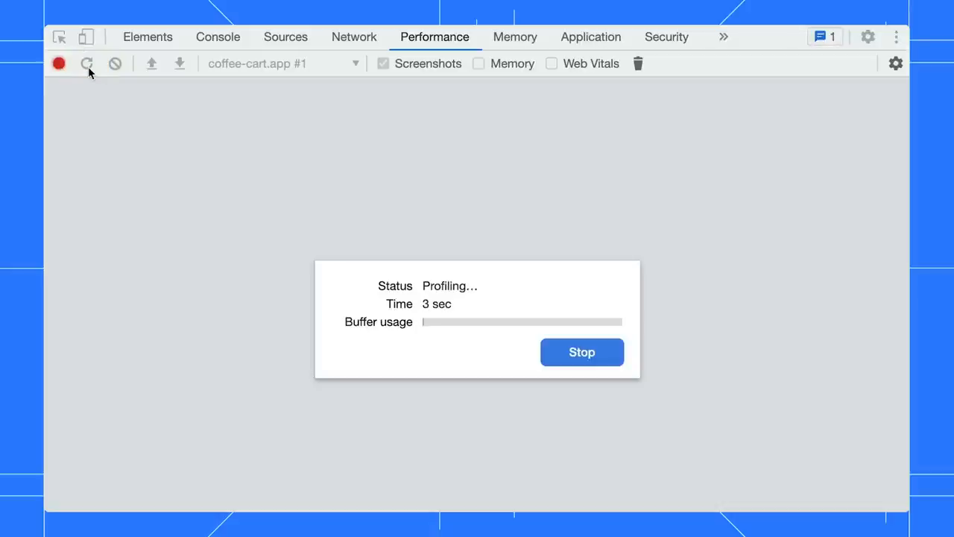